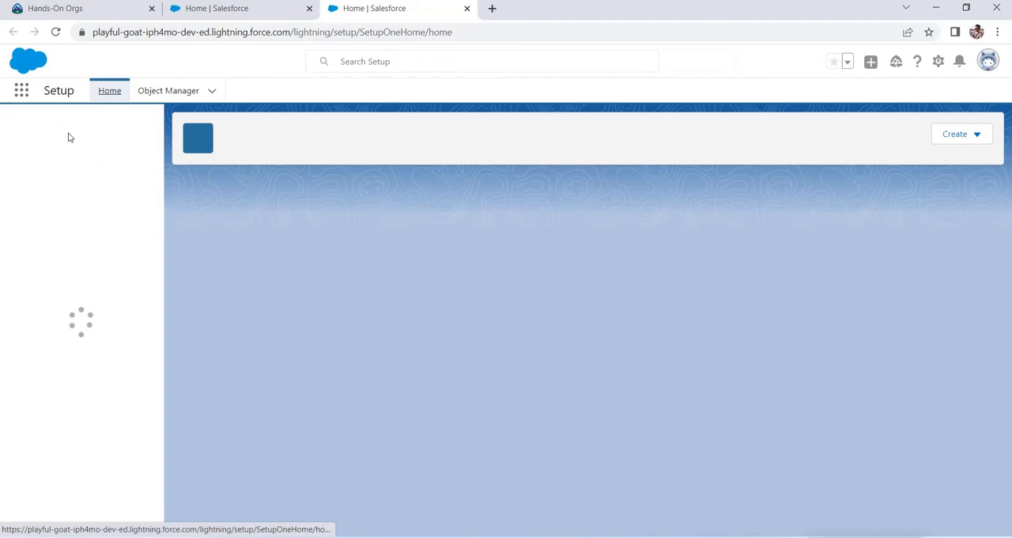
Step: Search Quick Find for 'password' and open Password Policies under Security
{"action": "left_click", "coordinate": [71, 127]}
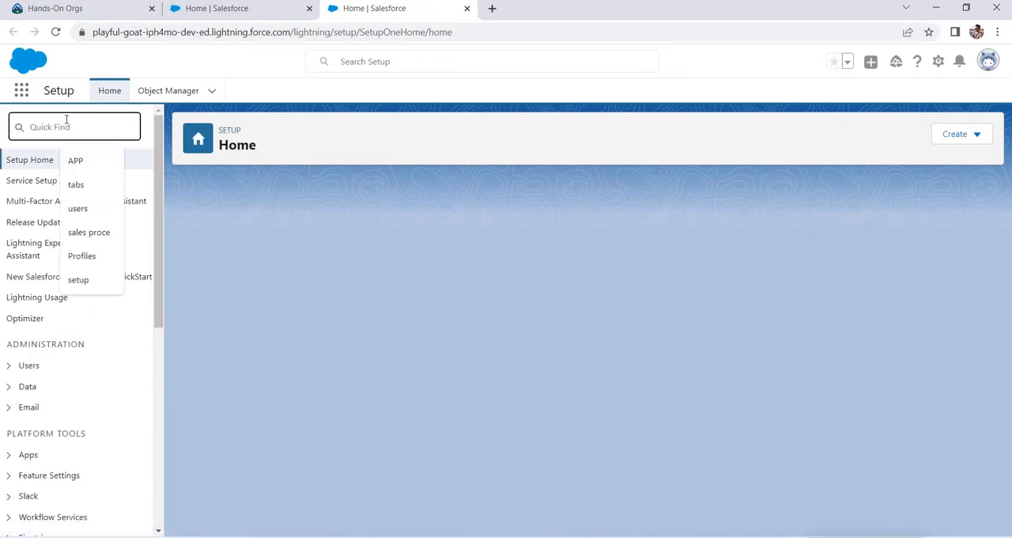
{"action": "type", "text": "password"}
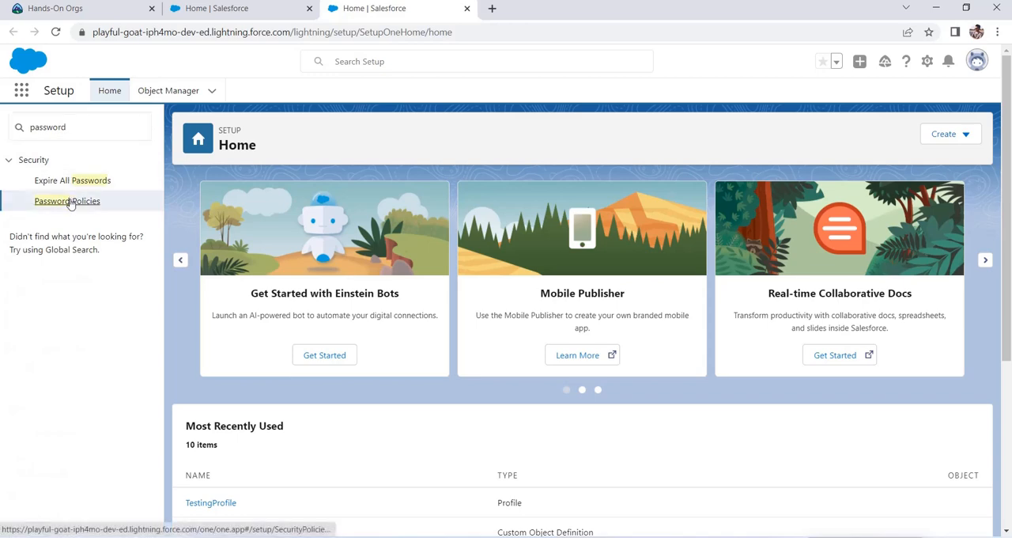
{"action": "left_click", "coordinate": [67, 201]}
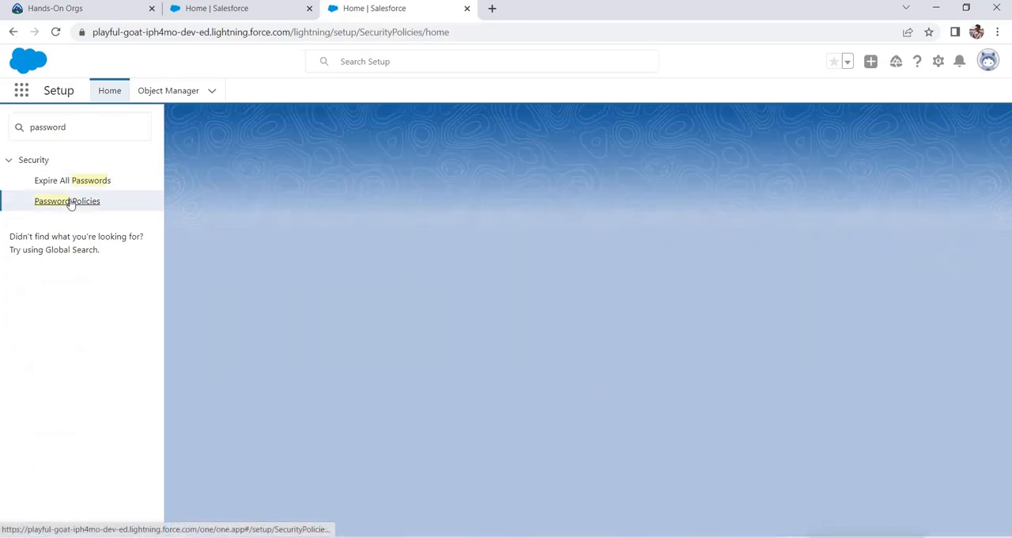
{"action": "left_click", "coordinate": [67, 200]}
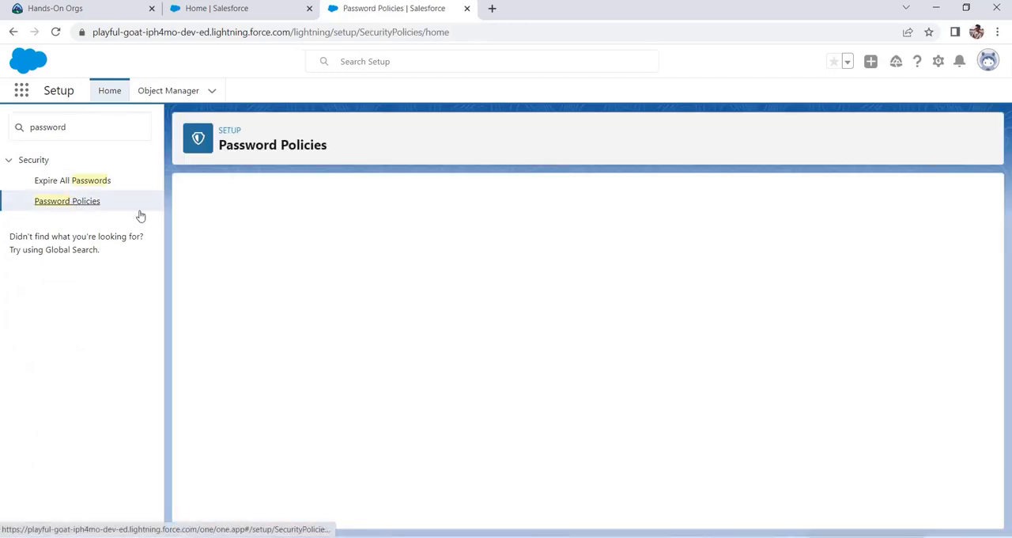
Step: Review the password policy: 90-day expiry, 3 remembered, 8-character minimum, 15-minute lockout
{"action": "left_click", "coordinate": [67, 200]}
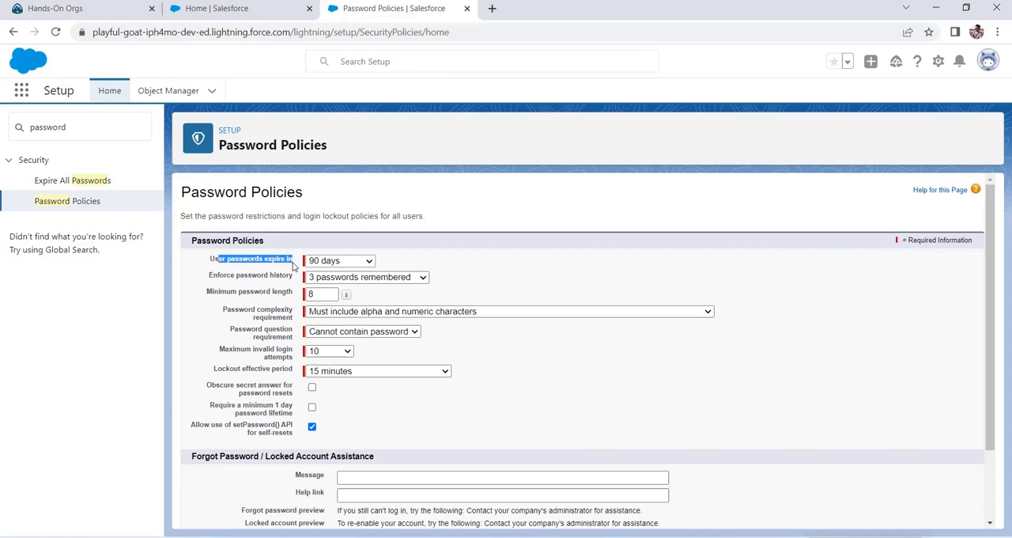
{"action": "mouse_move", "coordinate": [230, 283]}
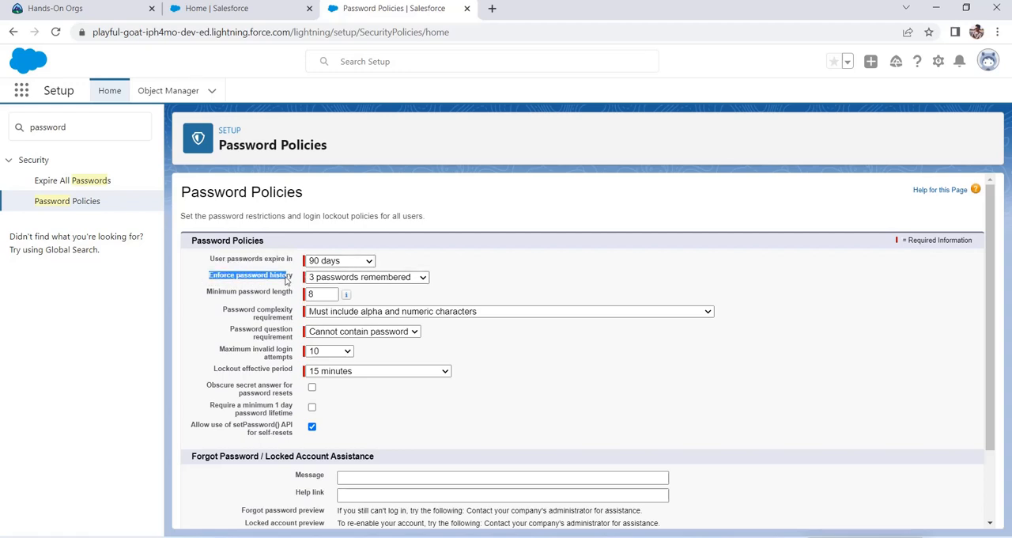
{"action": "mouse_move", "coordinate": [319, 279]}
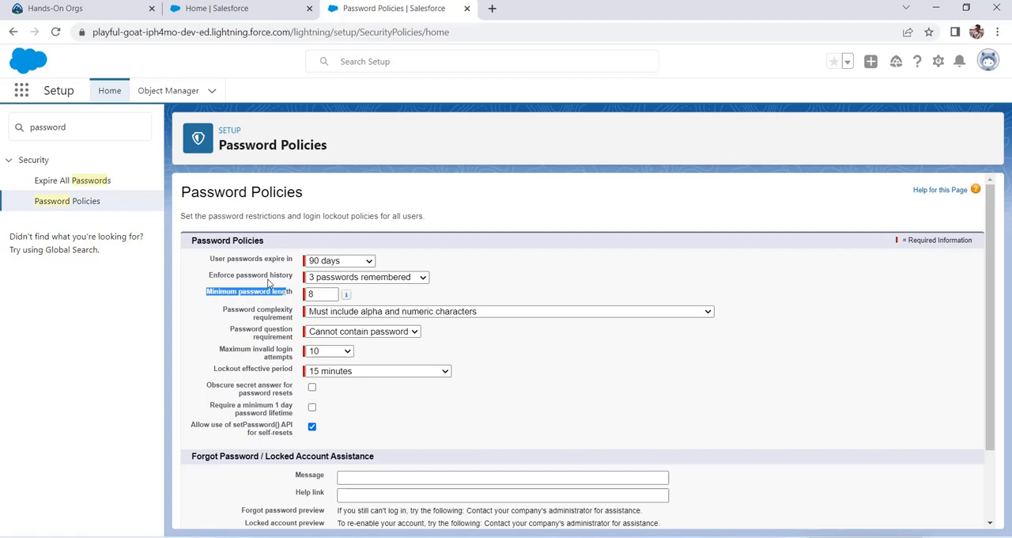
{"action": "scroll", "scroll_direction": "down", "scroll_amount": 3}
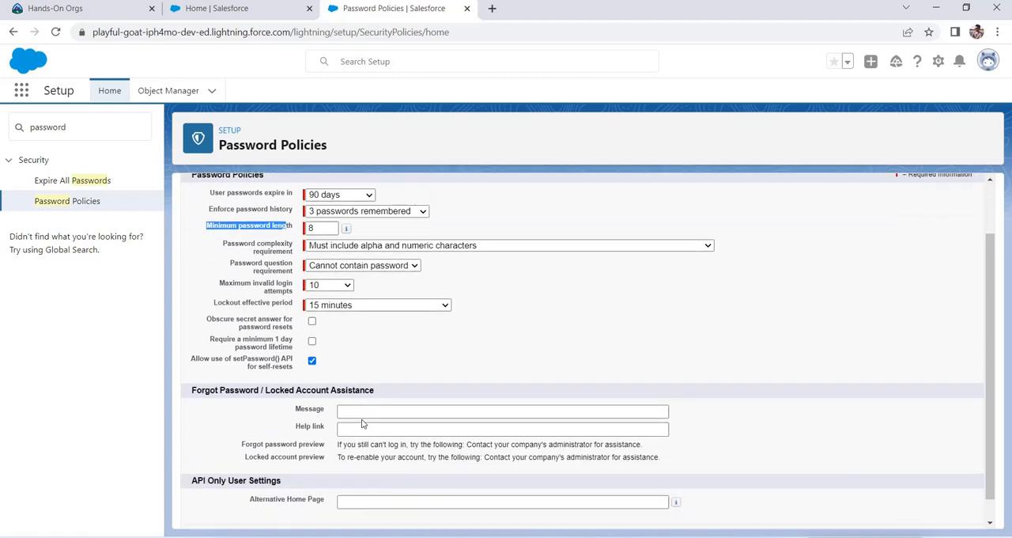
{"action": "left_click", "coordinate": [502, 411]}
{"action": "type", "text": "n"}
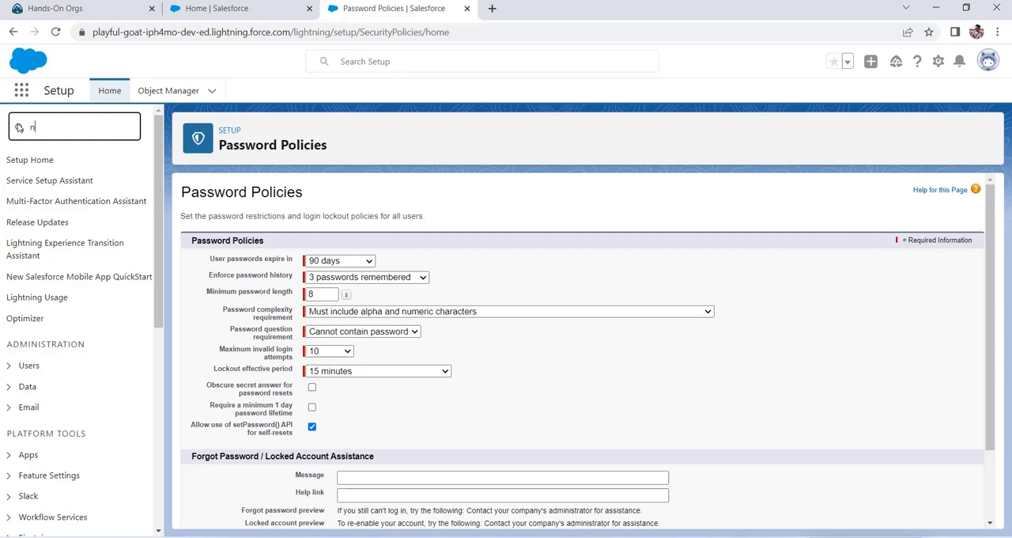
Step: Find Network Access via Quick Find 'network' and start a new Trusted IP Range
{"action": "type", "text": "etwork"}
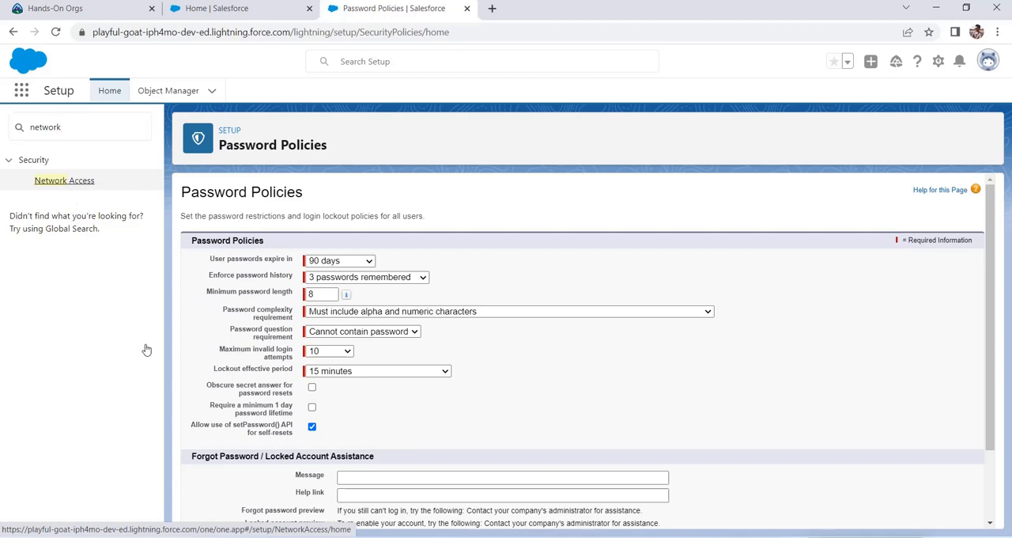
{"action": "left_click", "coordinate": [64, 179]}
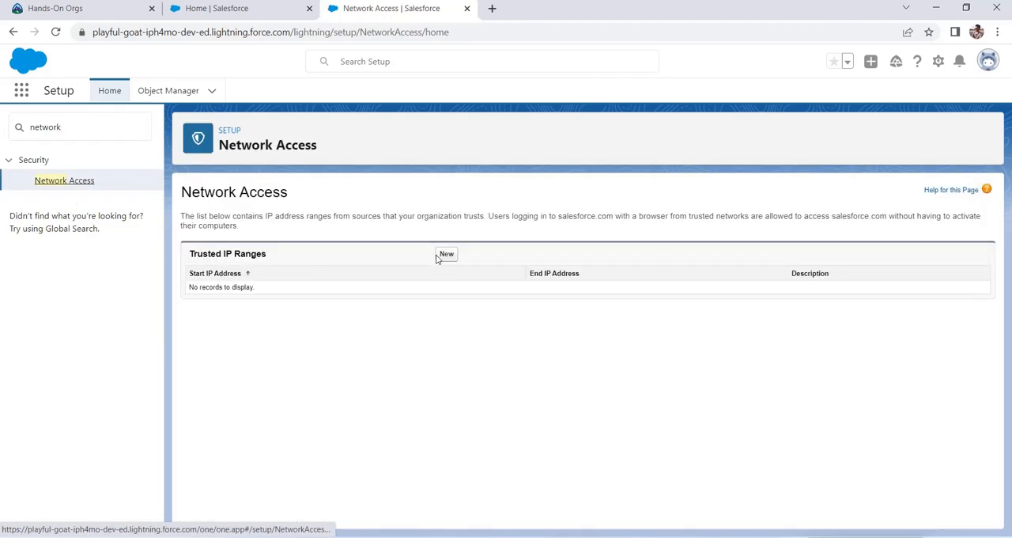
{"action": "left_click", "coordinate": [445, 254]}
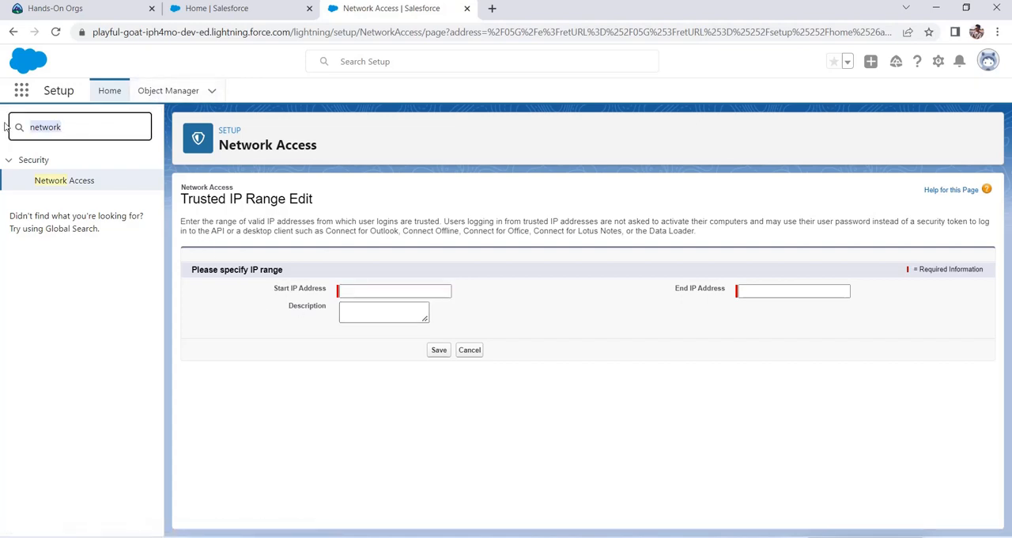
Step: Open TestingProfile from the Profiles list and scroll to its System section
{"action": "type", "text": "p"}
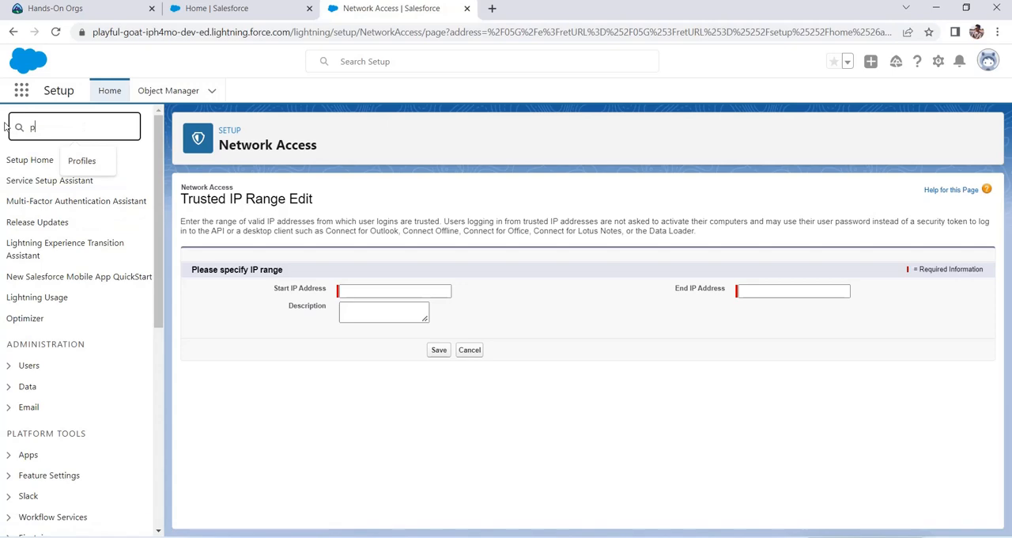
{"action": "type", "text": "rofiles"}
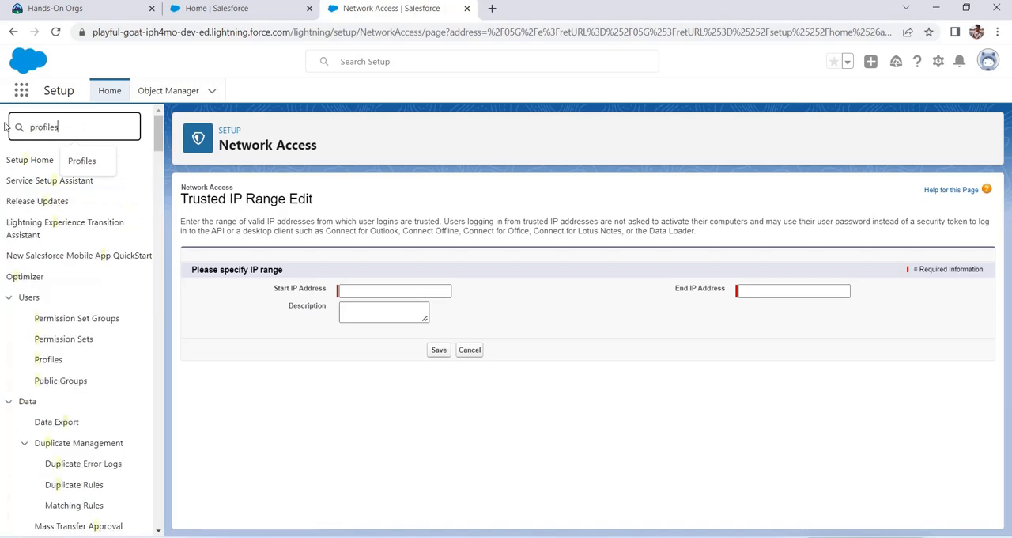
{"action": "left_click", "coordinate": [81, 160]}
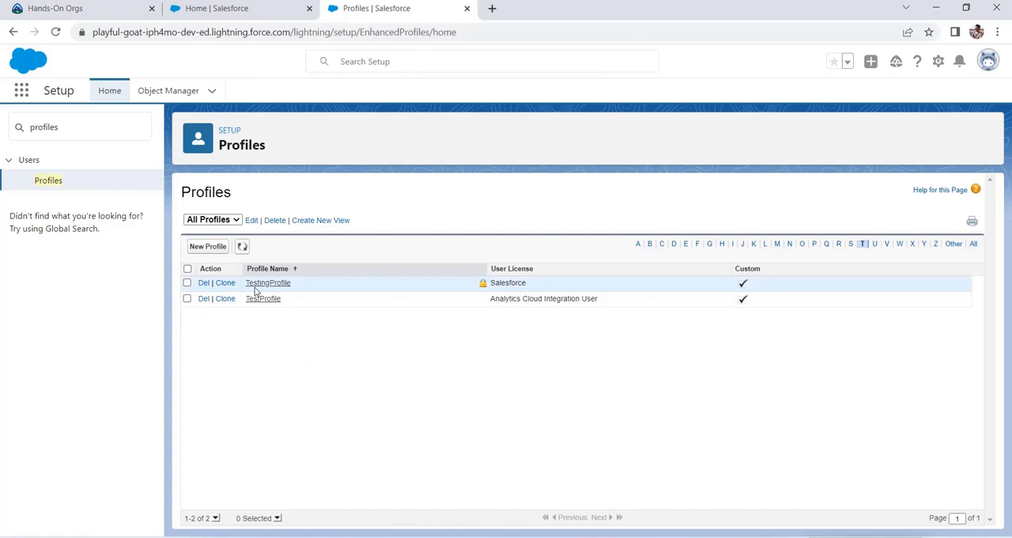
{"action": "left_click", "coordinate": [267, 282]}
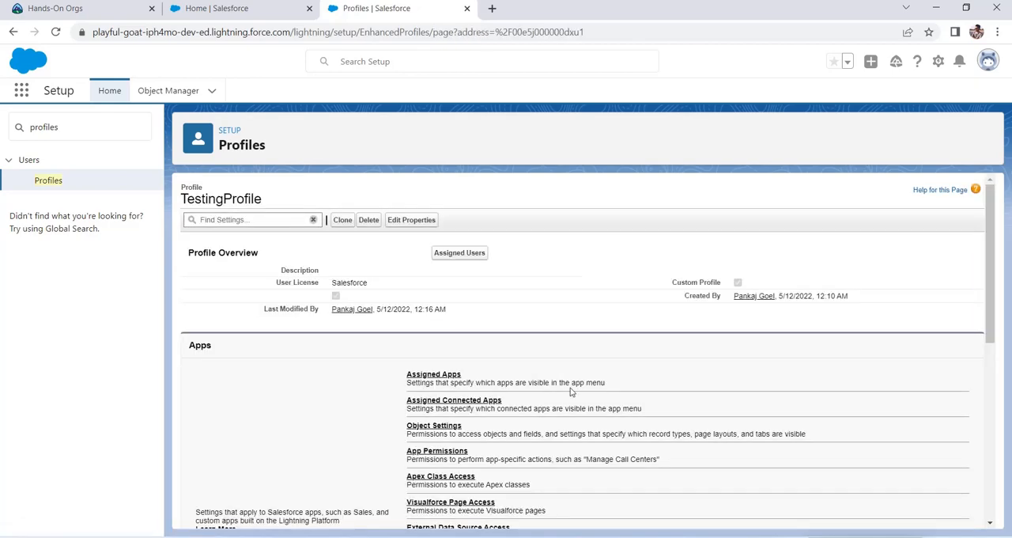
{"action": "scroll", "scroll_direction": "down", "scroll_amount": 3}
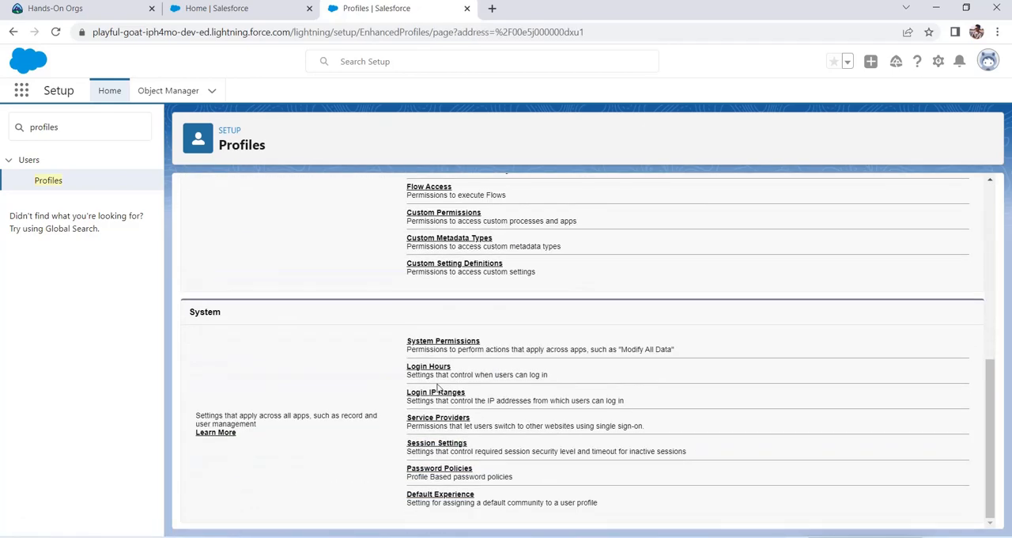
Step: View TestingProfile's Login Hours, which have no start or end times for any day
{"action": "left_click", "coordinate": [428, 366]}
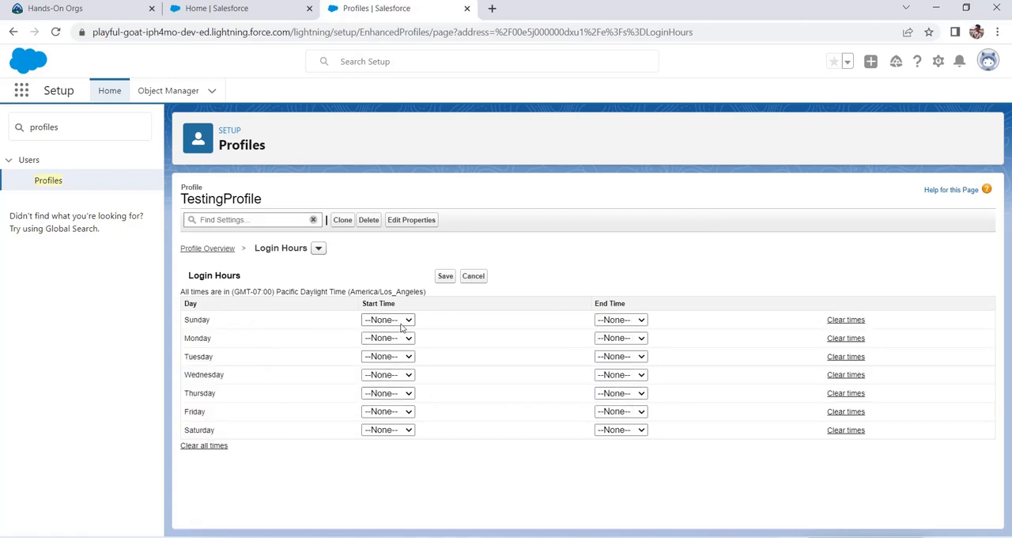
{"action": "mouse_move", "coordinate": [621, 320]}
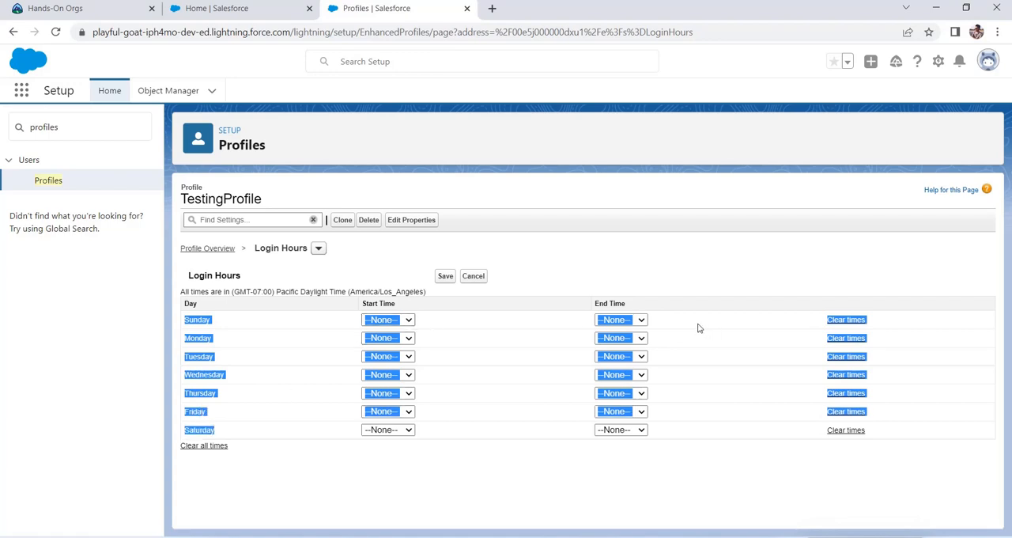
{"action": "mouse_move", "coordinate": [451, 406]}
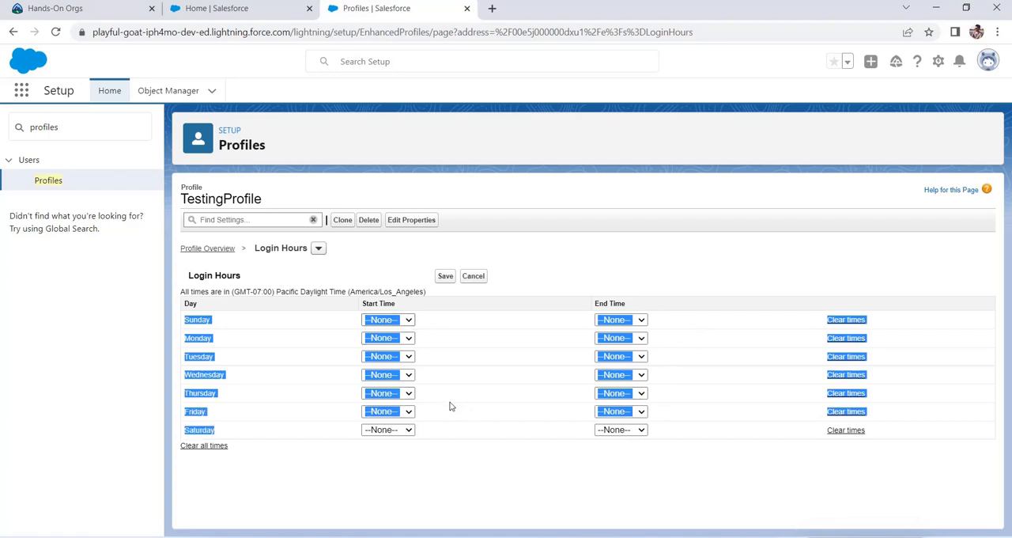
{"action": "mouse_move", "coordinate": [69, 160]}
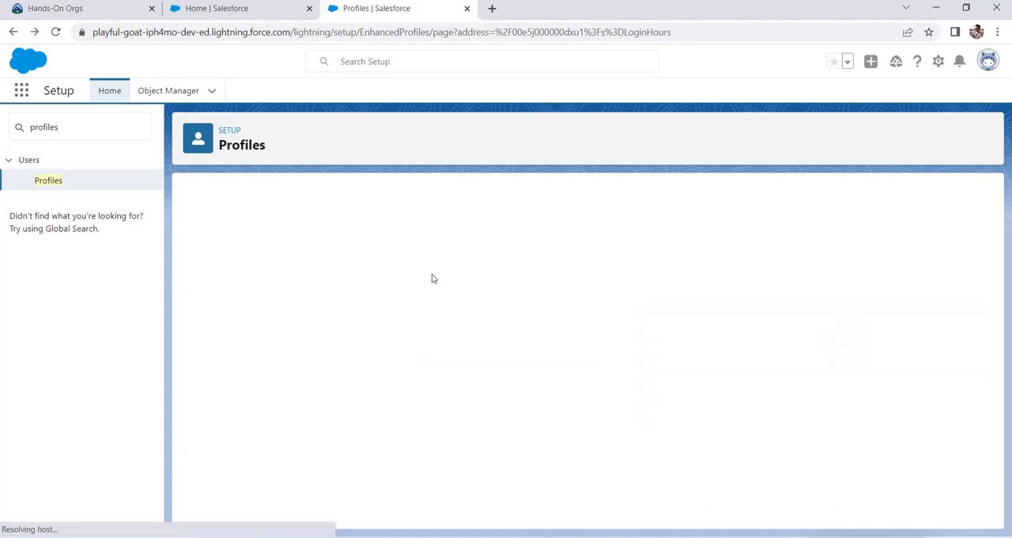
{"action": "mouse_move", "coordinate": [830, 331]}
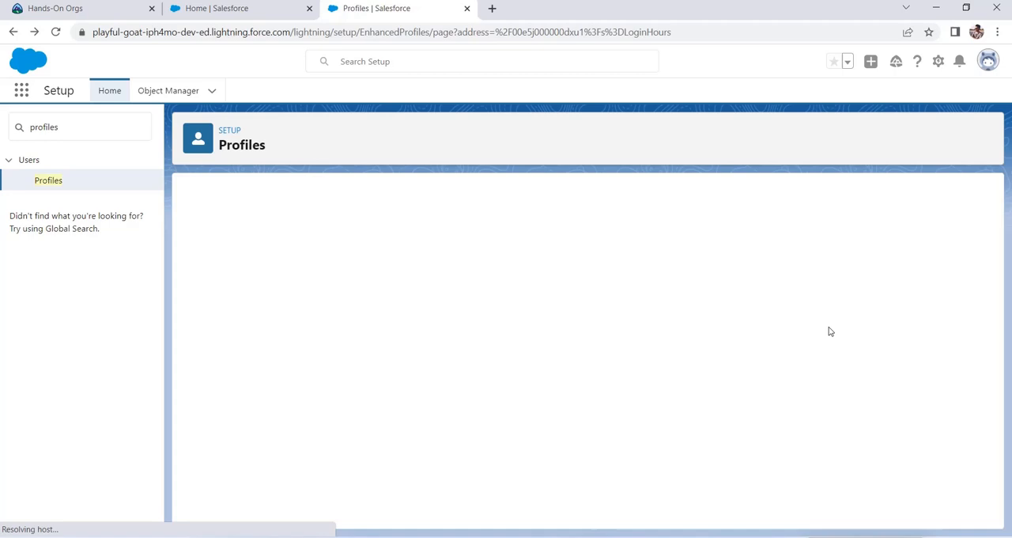
{"action": "mouse_move", "coordinate": [831, 344]}
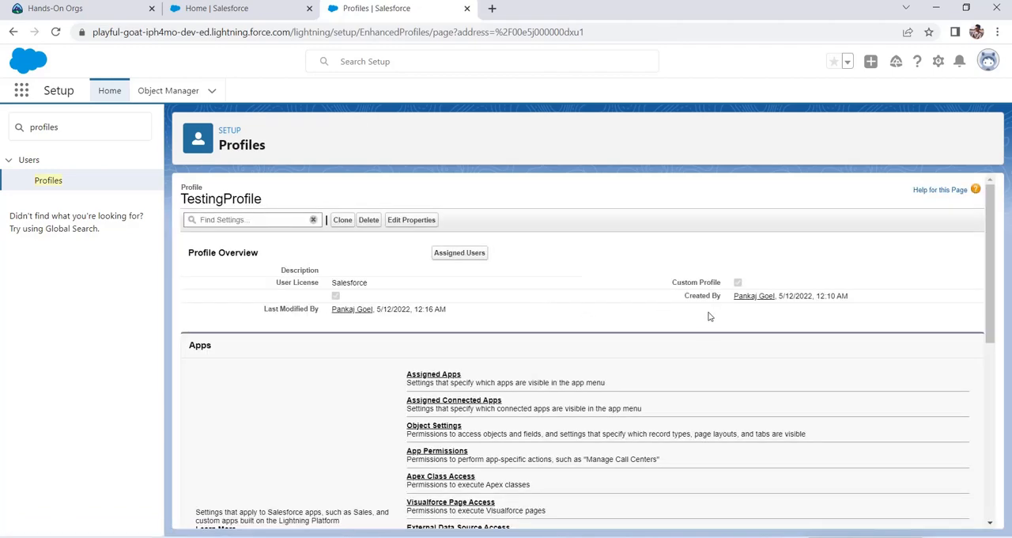
Step: Open TestingProfile's Login IP Ranges, which lists no ranges
{"action": "scroll", "scroll_direction": "down", "scroll_amount": 3}
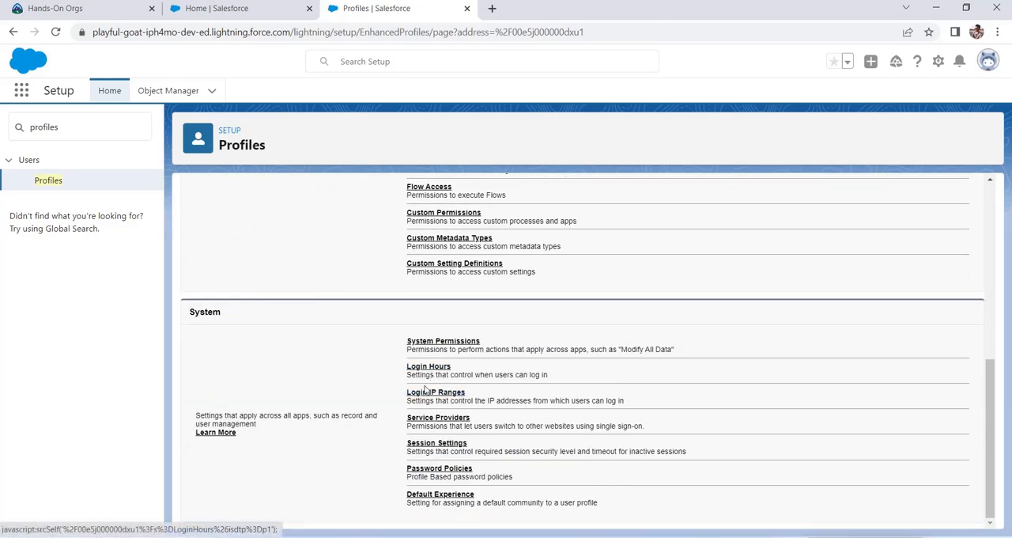
{"action": "left_click", "coordinate": [435, 391]}
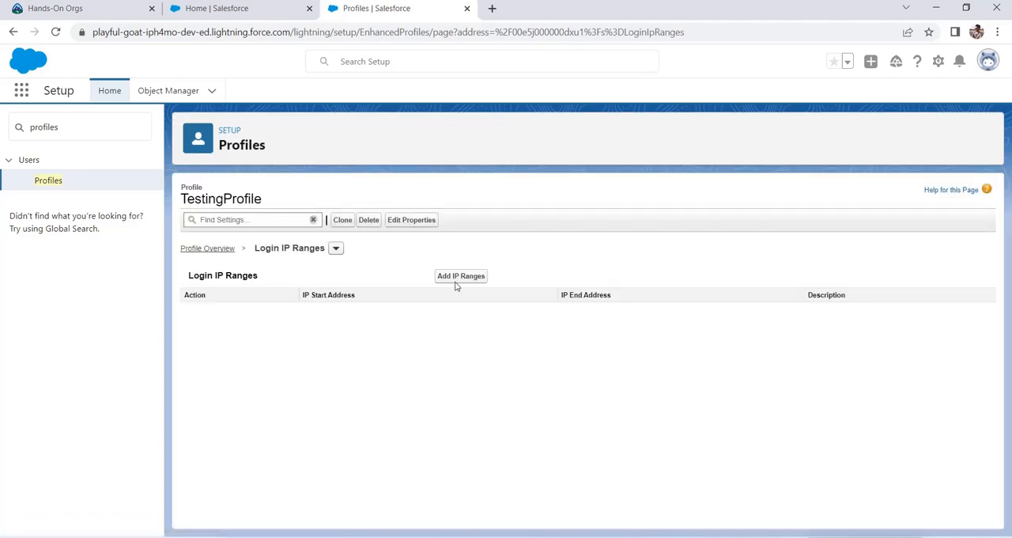
{"action": "left_click", "coordinate": [460, 275]}
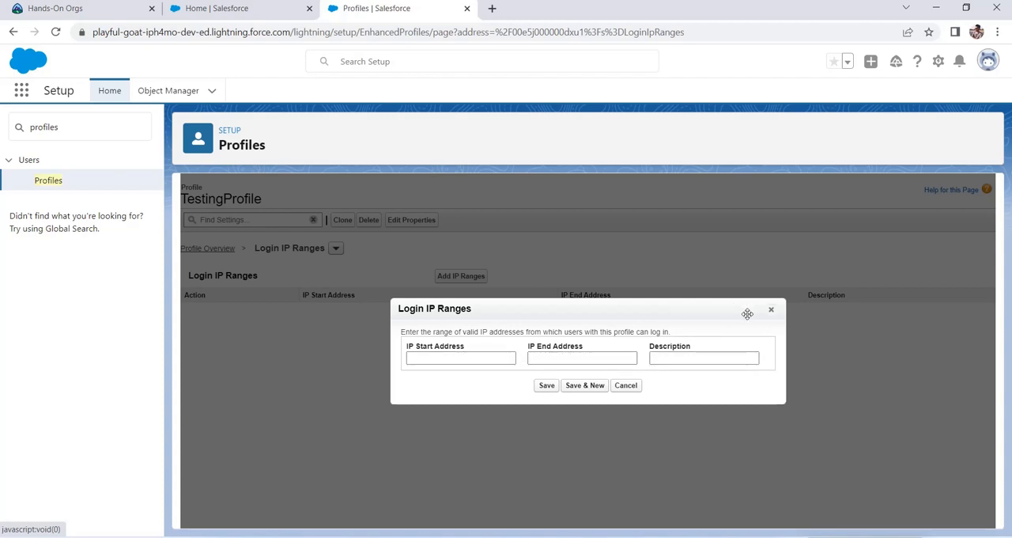
{"action": "left_click", "coordinate": [770, 308]}
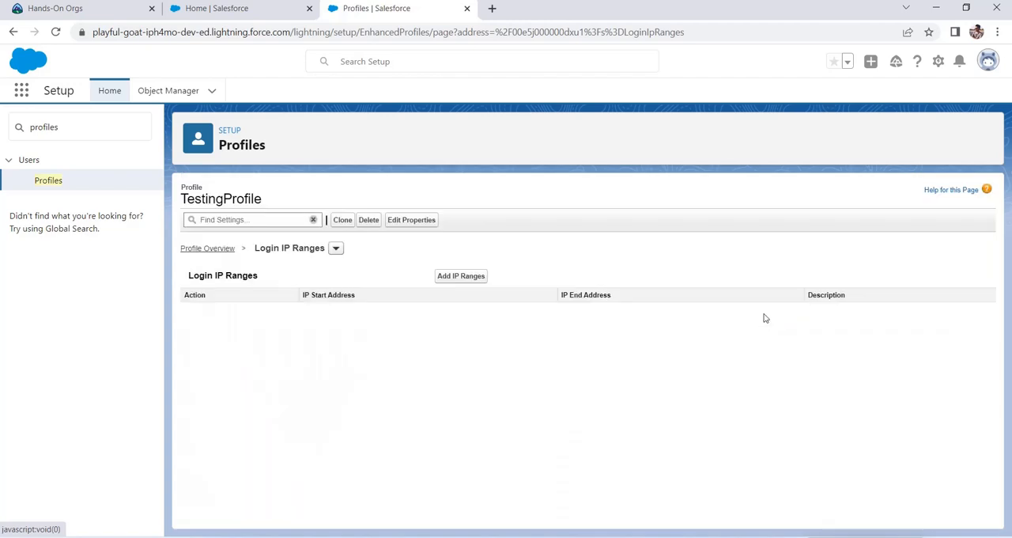
{"action": "mouse_move", "coordinate": [644, 355]}
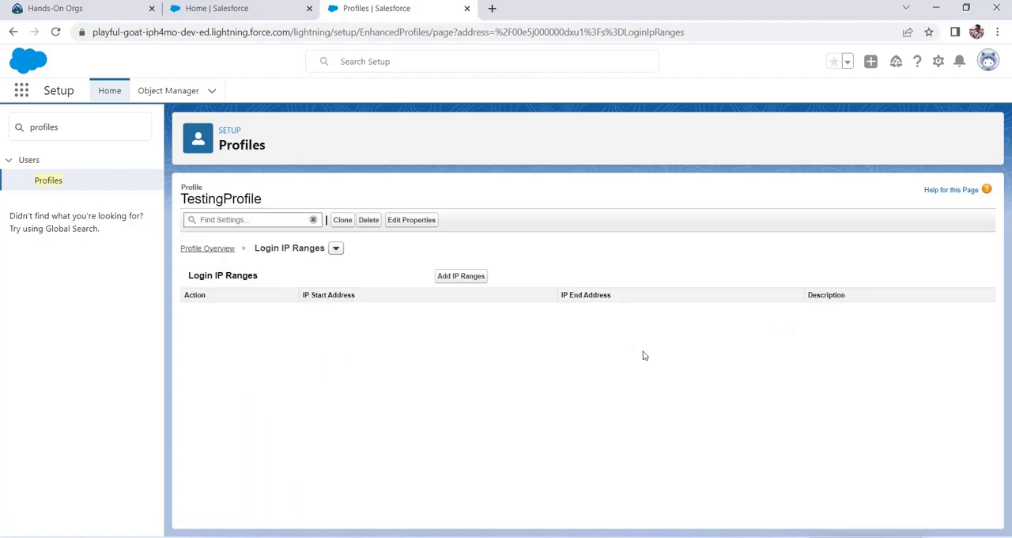